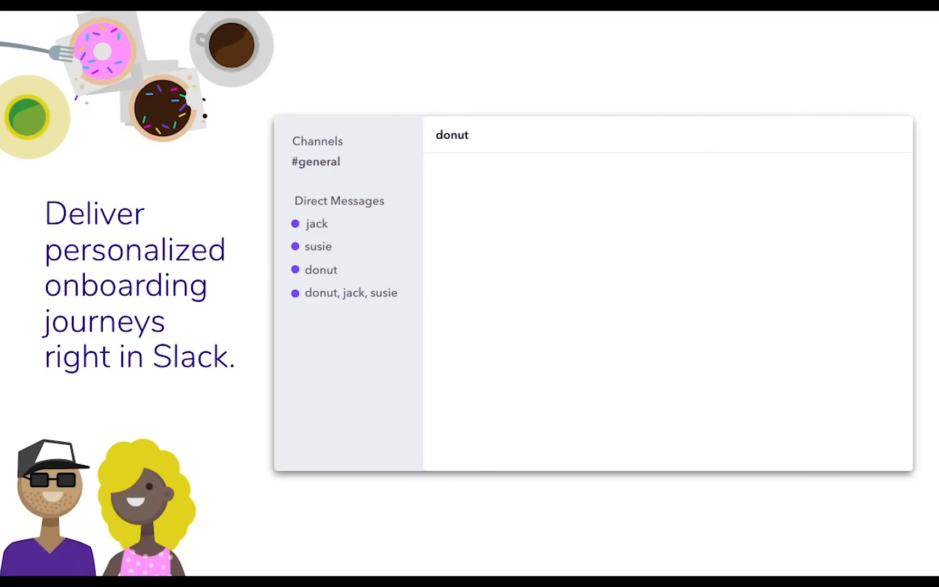
Rate the first week with heart-eyes, then draft 'Hi Courtney! Nice to meet you. Want to grab a coffee la…'
click(321, 269)
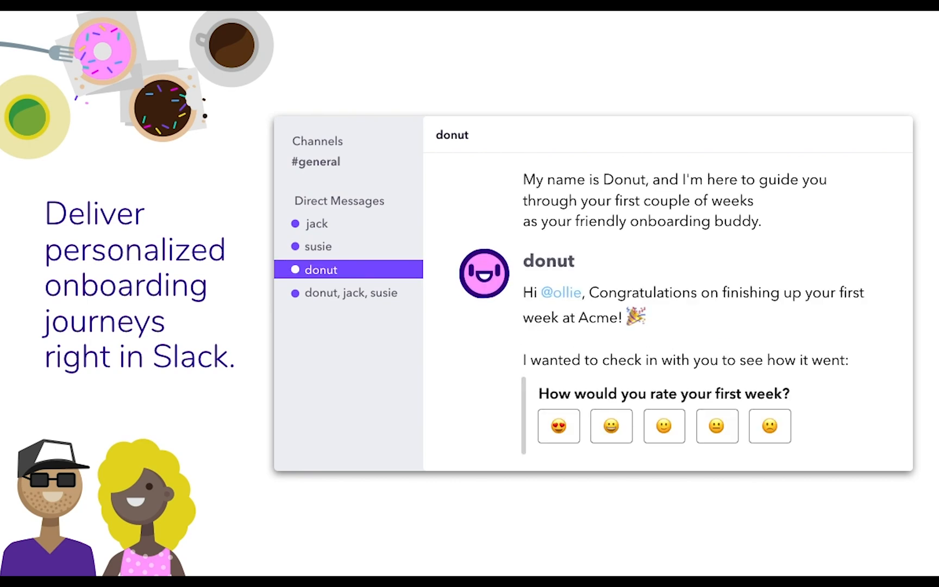
click(557, 425)
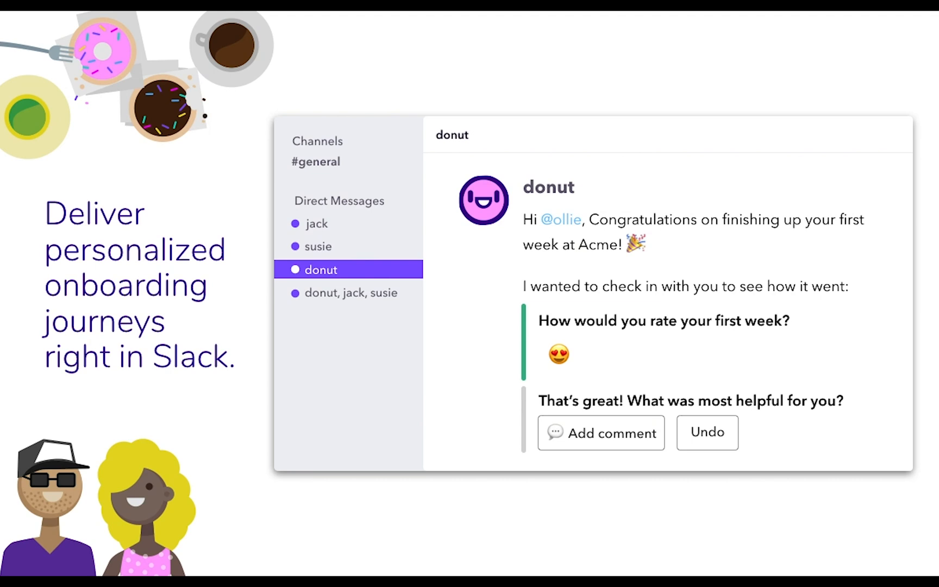
click(599, 433)
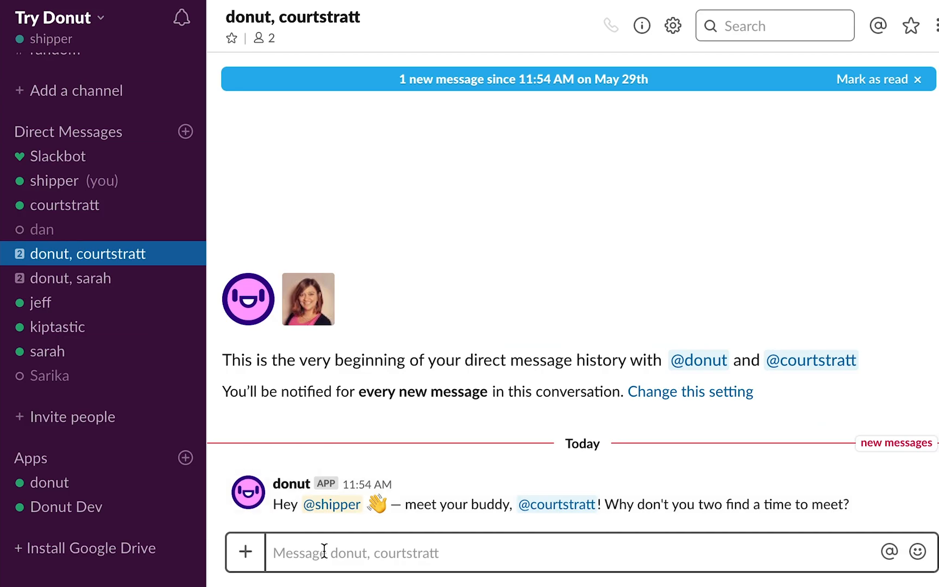
text(Hi Courtney! Nic)
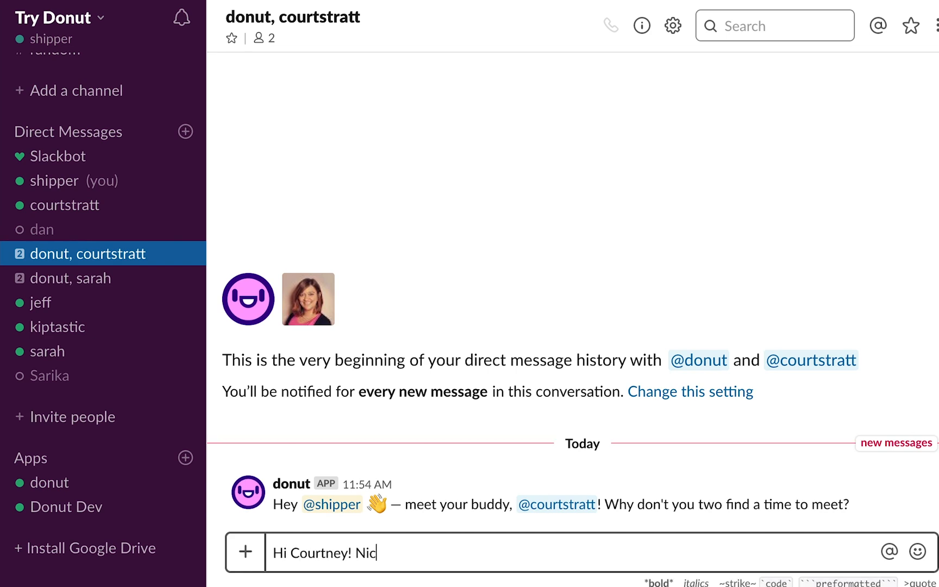
text(e to meet you. Want to grab a coffee la)
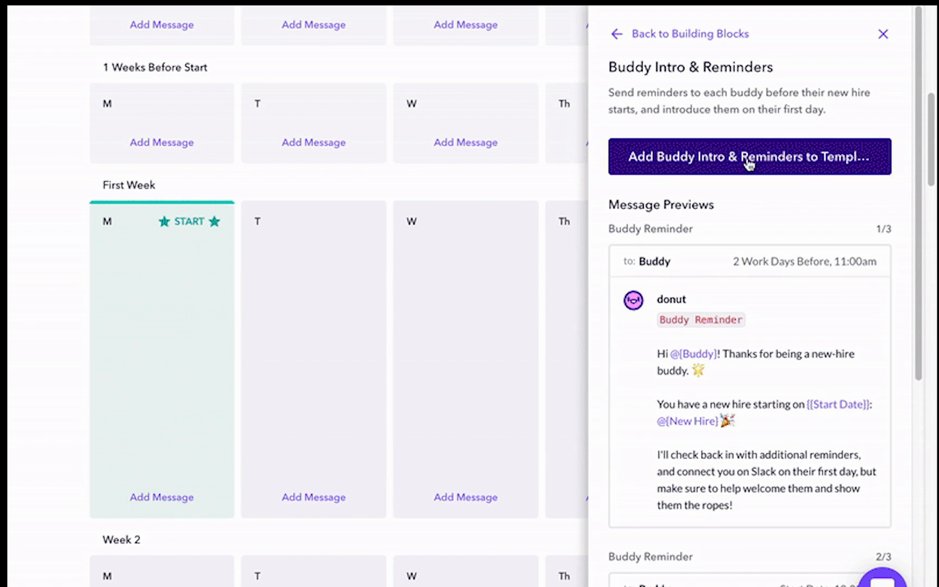
Add the Buddy Intro & Reminders block to the template and scroll through its message settings
click(749, 157)
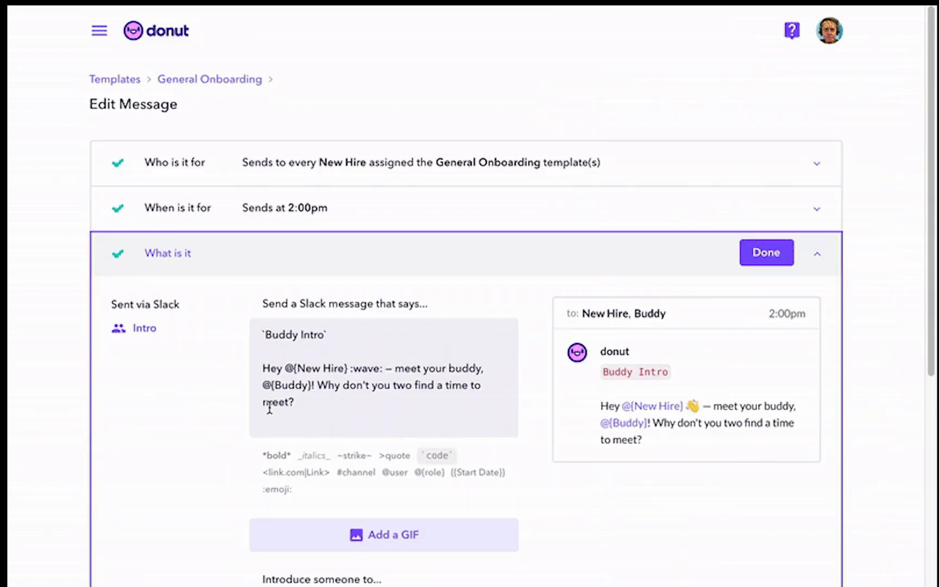
scroll(down, 3)
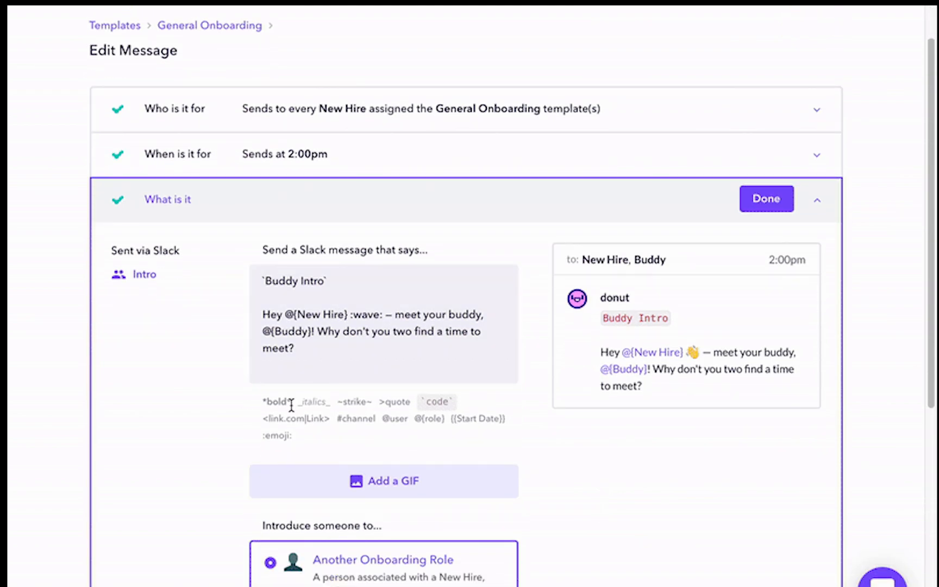
scroll(down, 3)
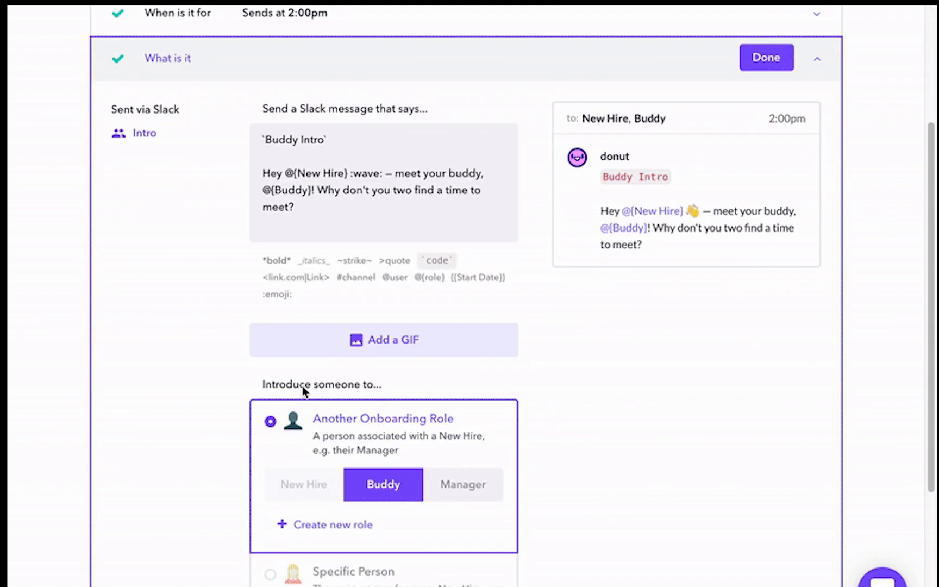